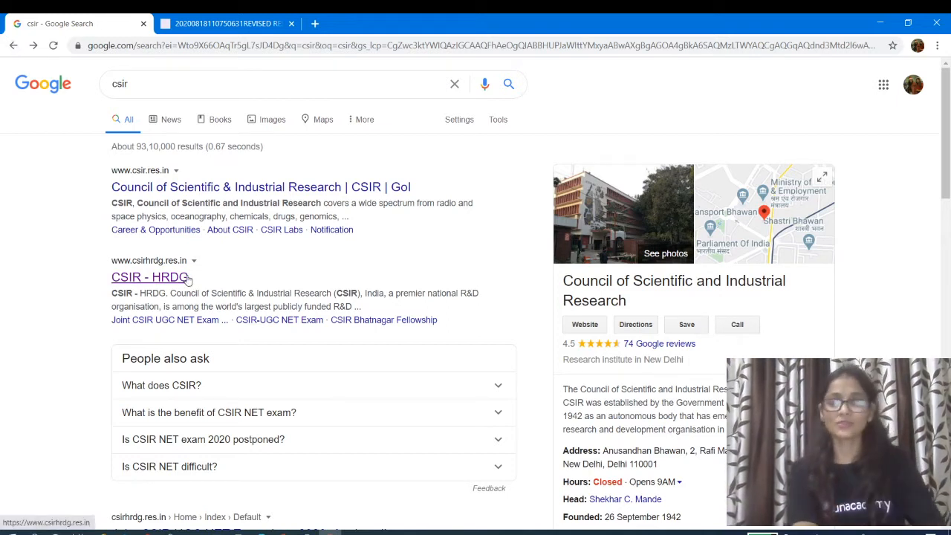
# Step: Open the CSIR - HRDG website from the Google results for 'csir'
pyautogui.click(149, 278)
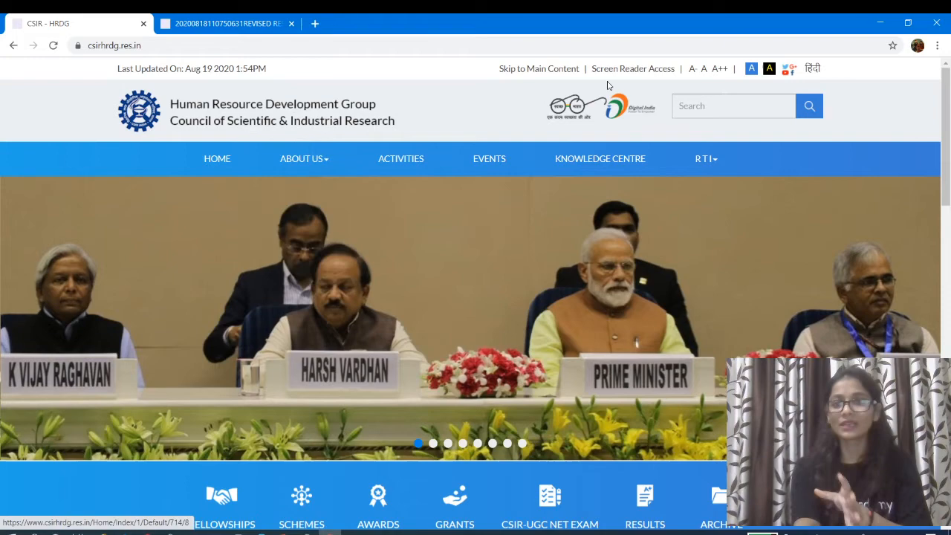
# Step: Scroll the CSIR-HRDG homepage down to the News and Announcements section
pyautogui.scroll(-3)
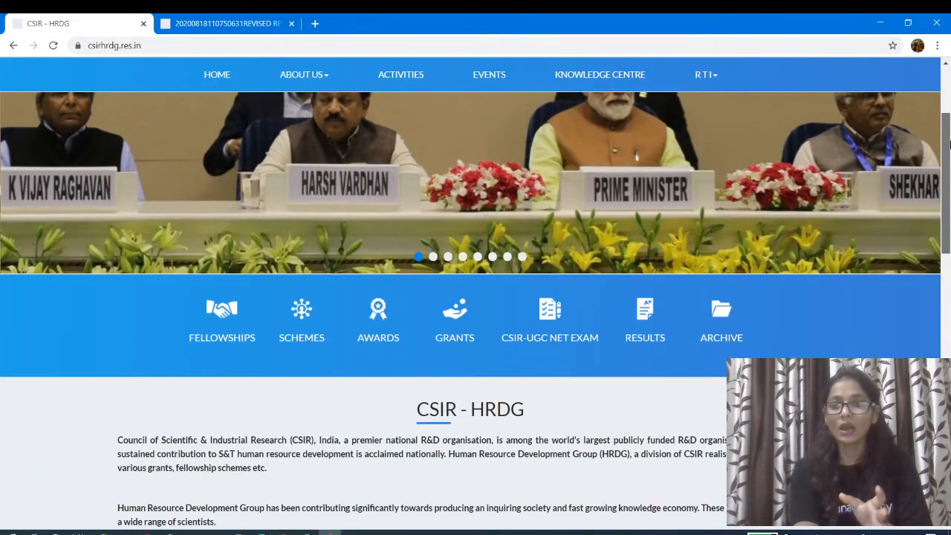
pyautogui.scroll(-3)
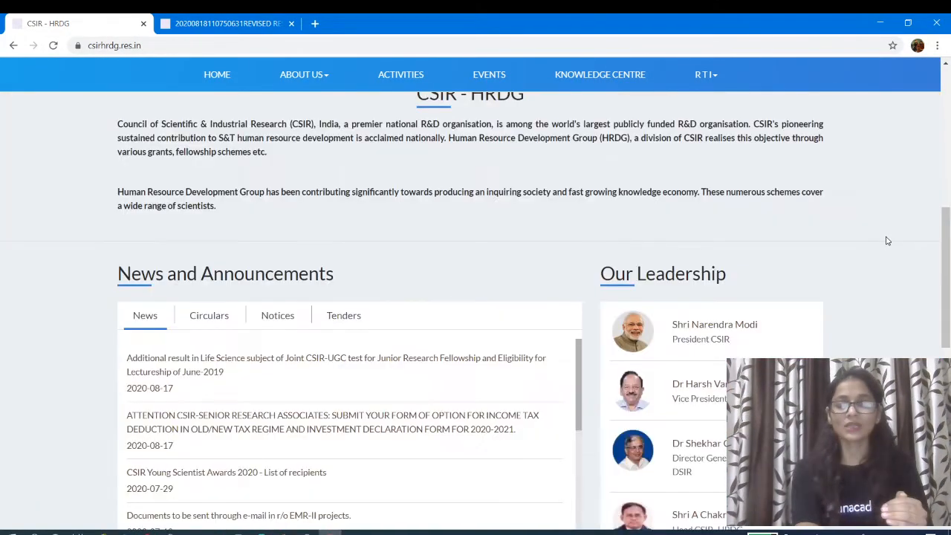
pyautogui.moveTo(339, 228)
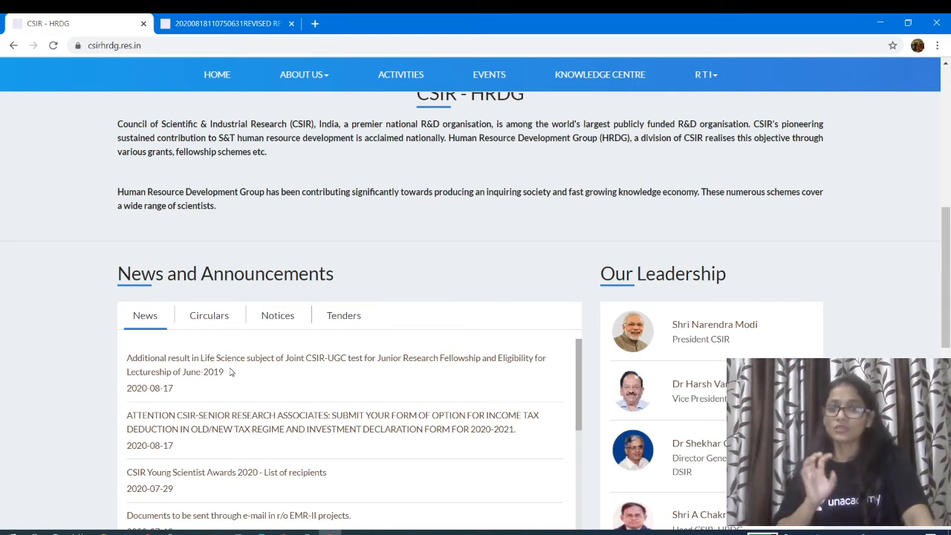
pyautogui.moveTo(187, 371)
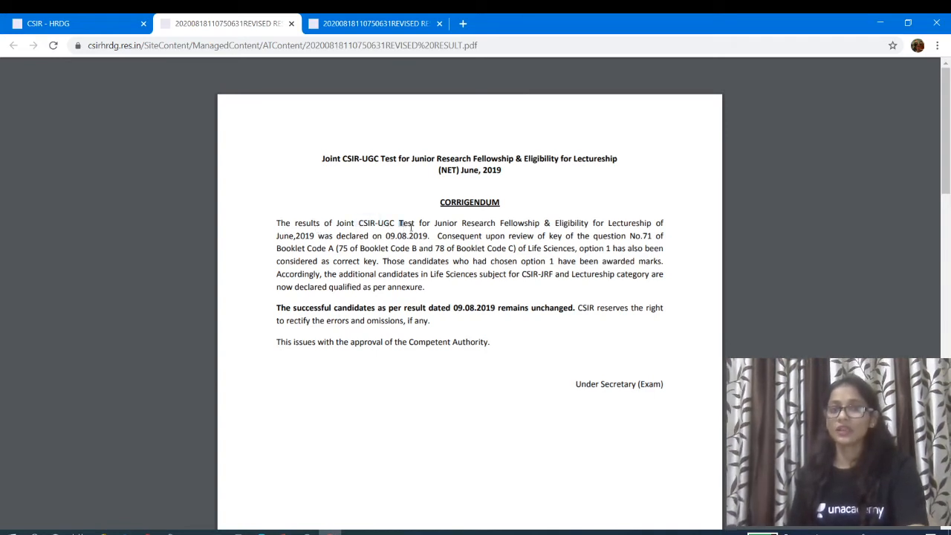
pyautogui.moveTo(398, 223); pyautogui.dragTo(497, 222)
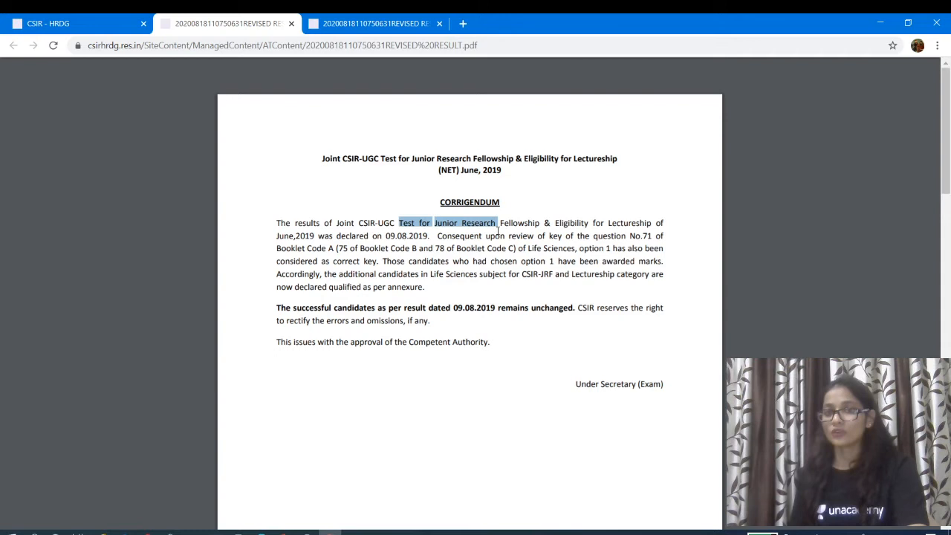
pyautogui.moveTo(496, 222); pyautogui.dragTo(504, 235)
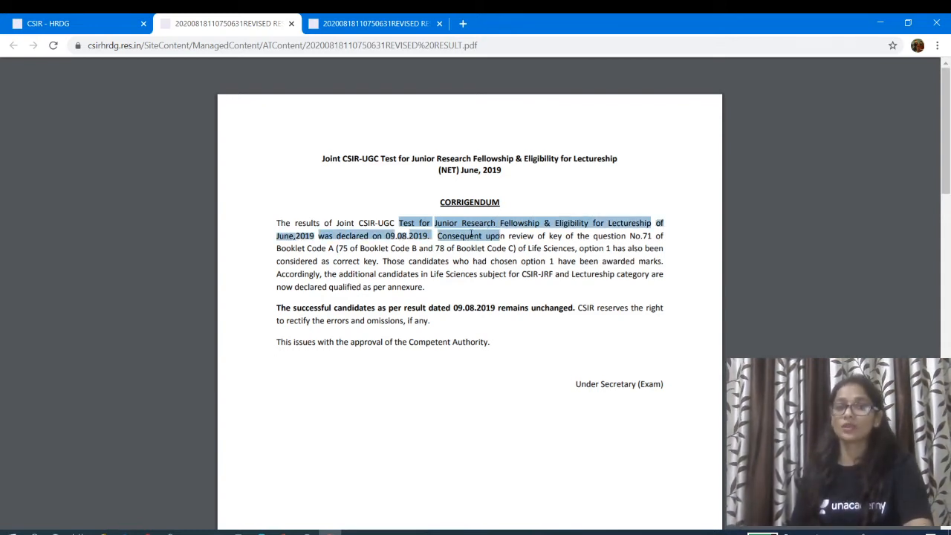
pyautogui.click(344, 235)
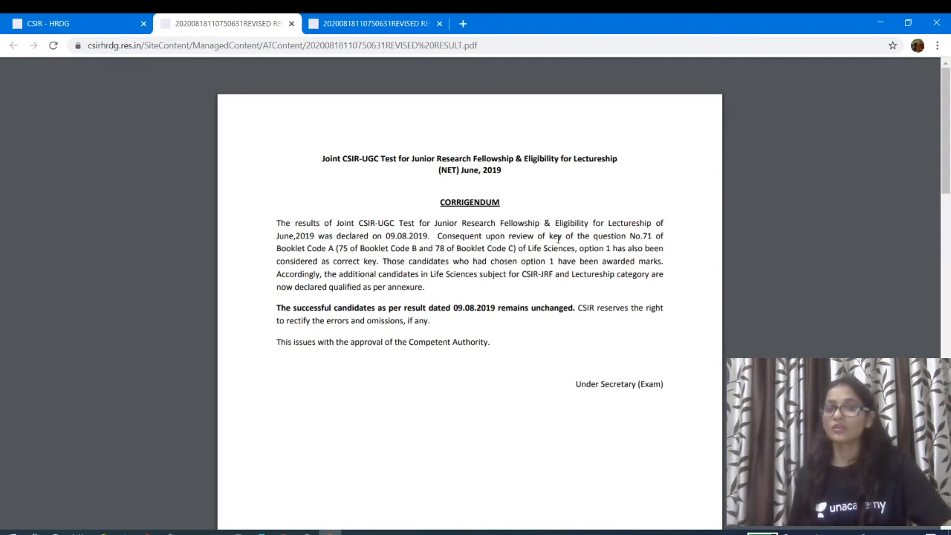
pyautogui.doubleClick(555, 235)
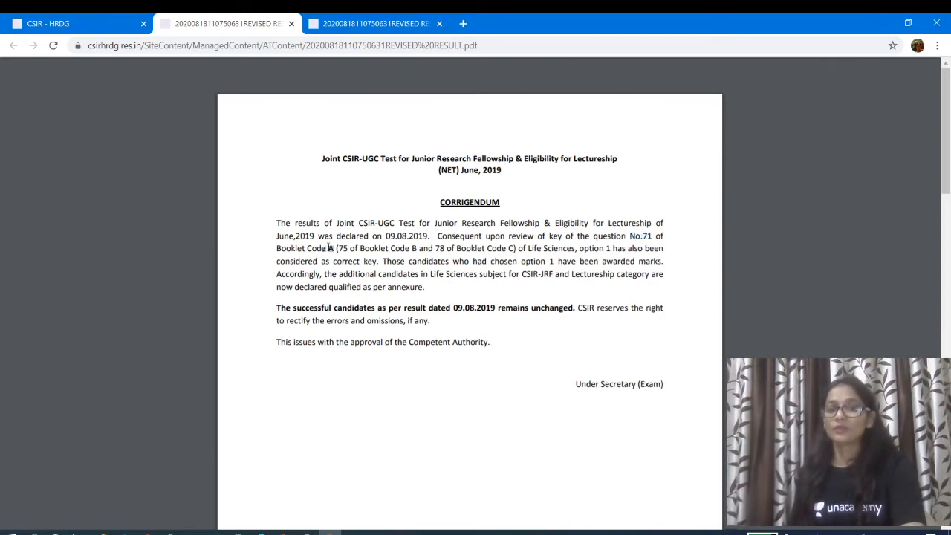
pyautogui.moveTo(251, 167)
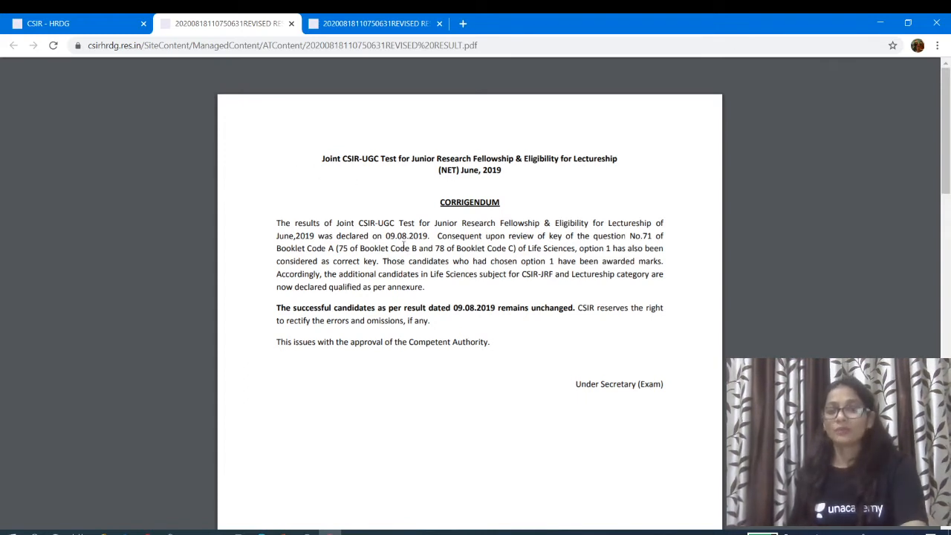
pyautogui.doubleClick(341, 249)
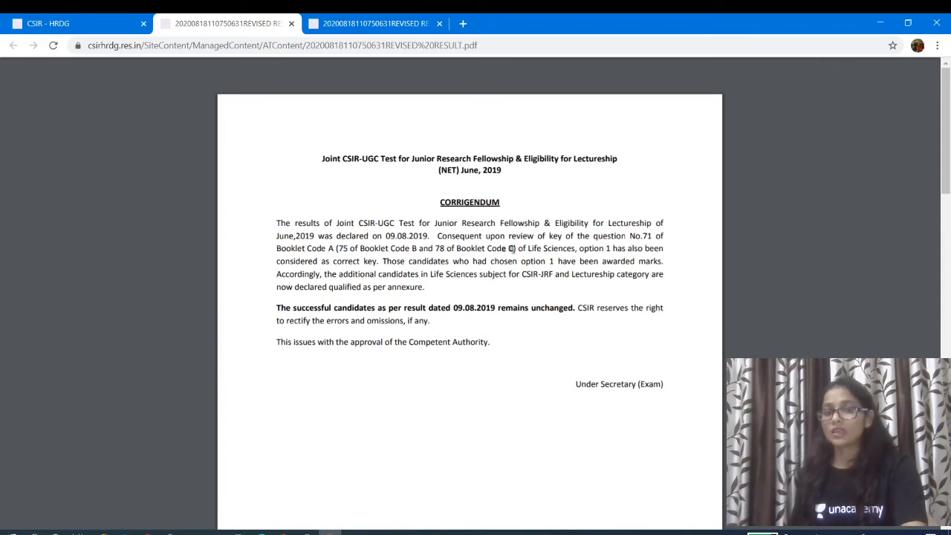
pyautogui.doubleClick(440, 248)
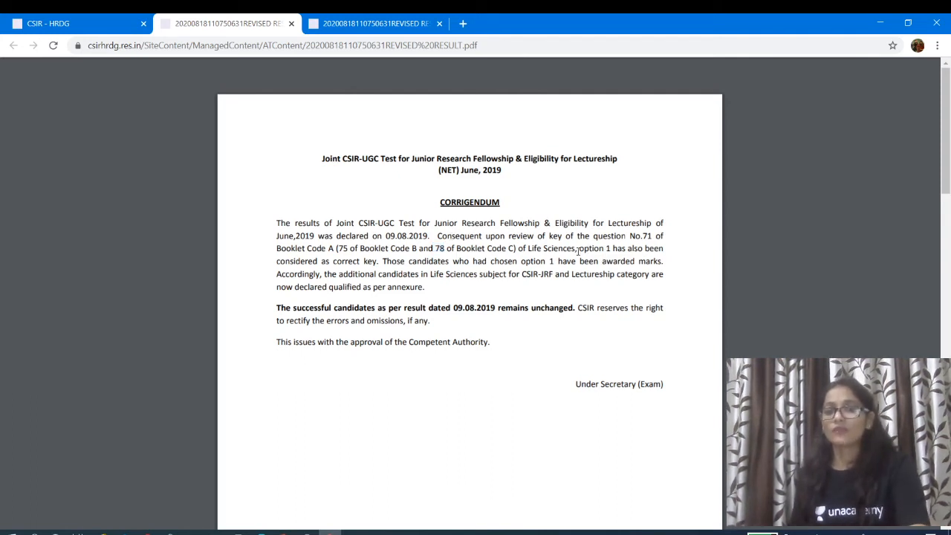
pyautogui.doubleClick(593, 248)
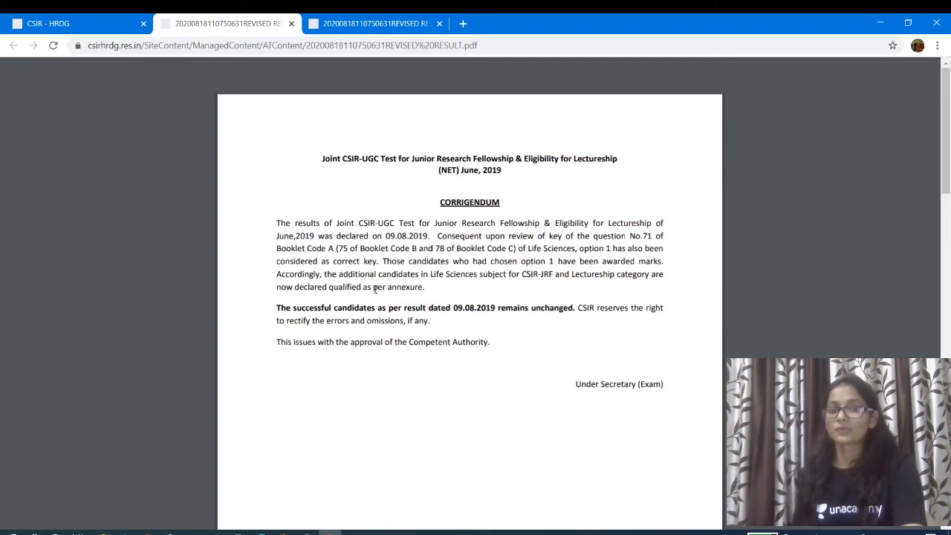
pyautogui.doubleClick(379, 287)
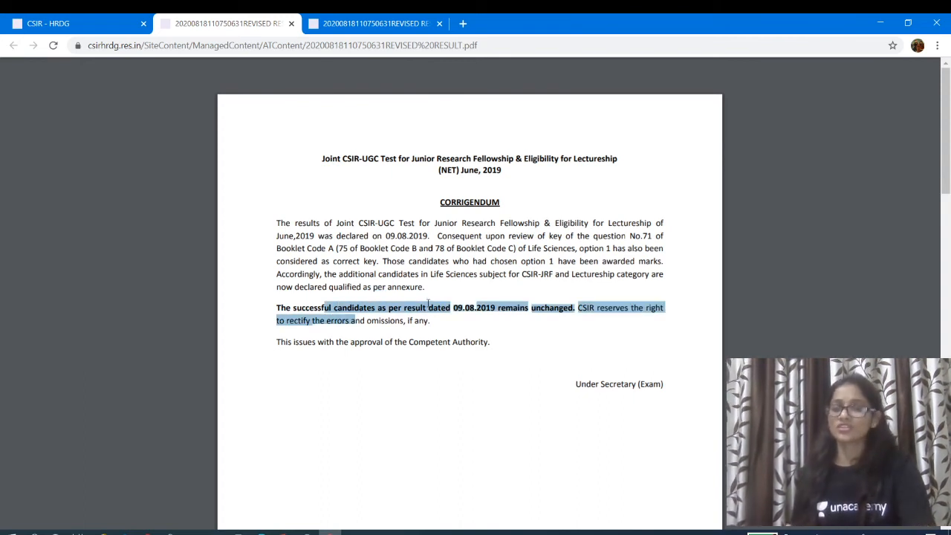
pyautogui.click(383, 391)
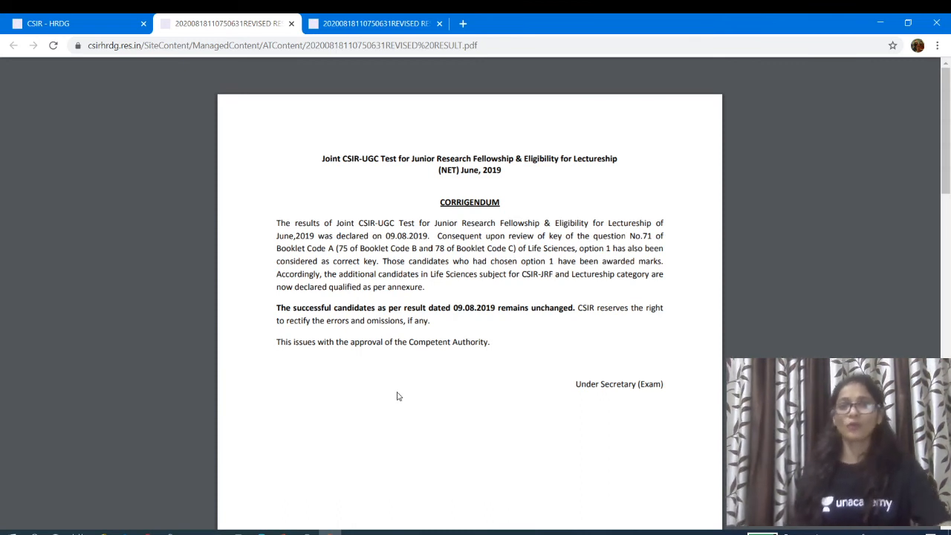
pyautogui.moveTo(175, 143)
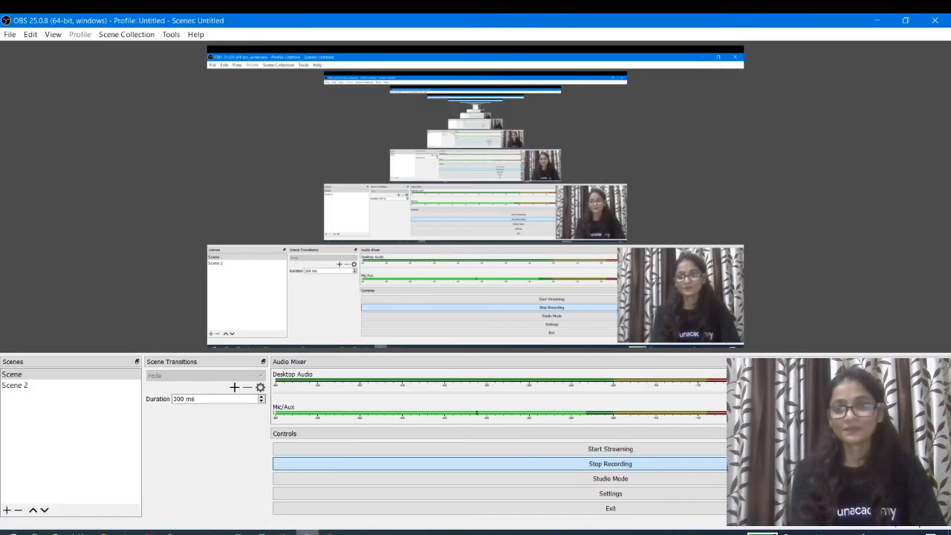
# Step: Stop the OBS recording, bringing up the stop confirmation prompt
pyautogui.click(609, 464)
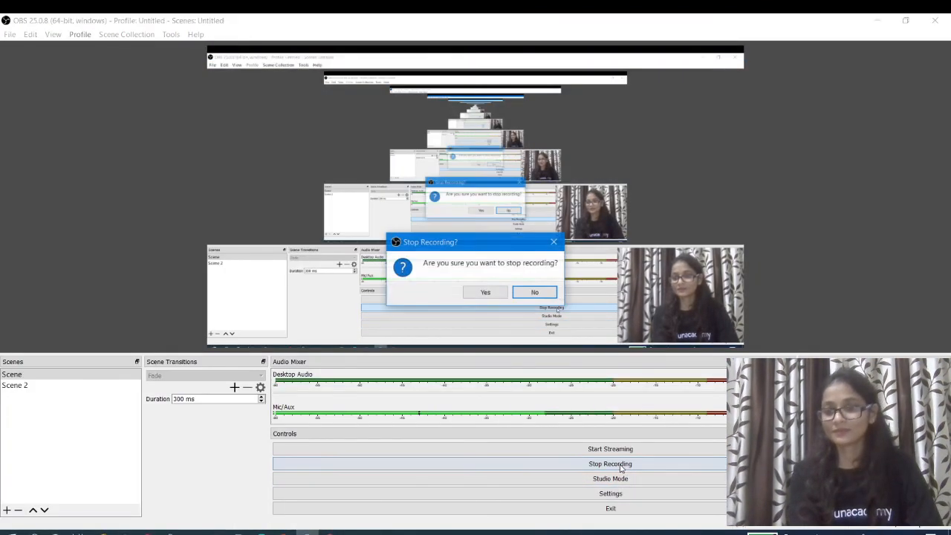